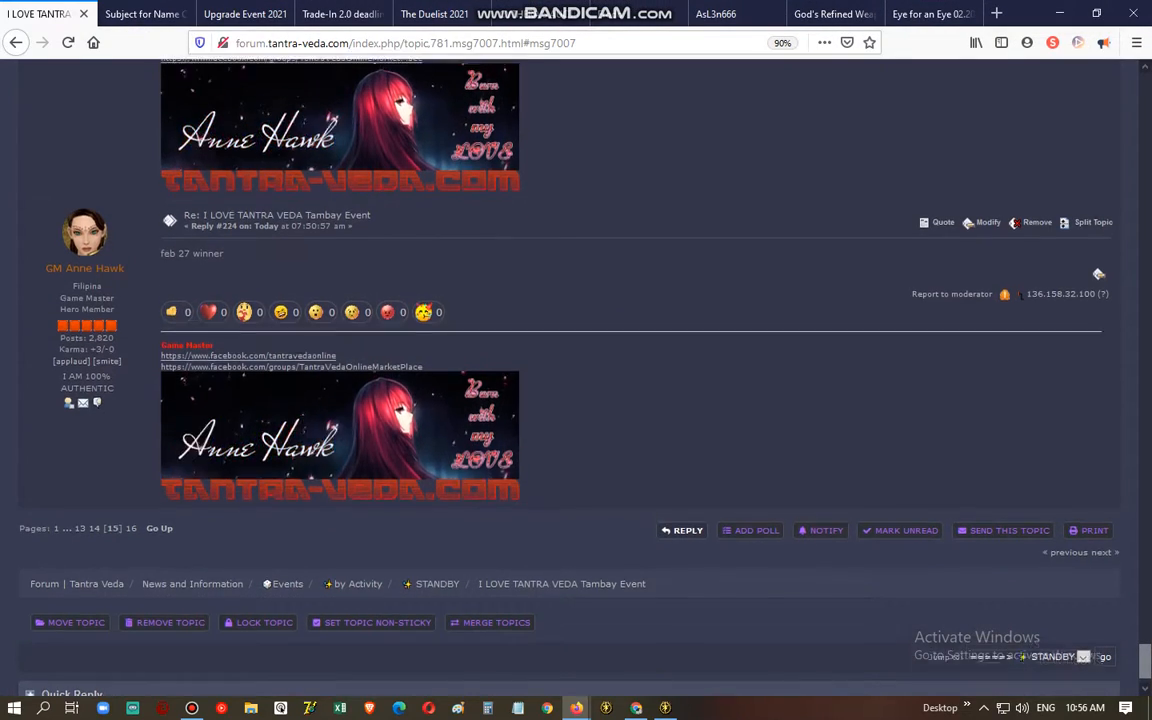
Select the winner names from the 10 pm and 8 pm forum posts
scroll("up", 3)
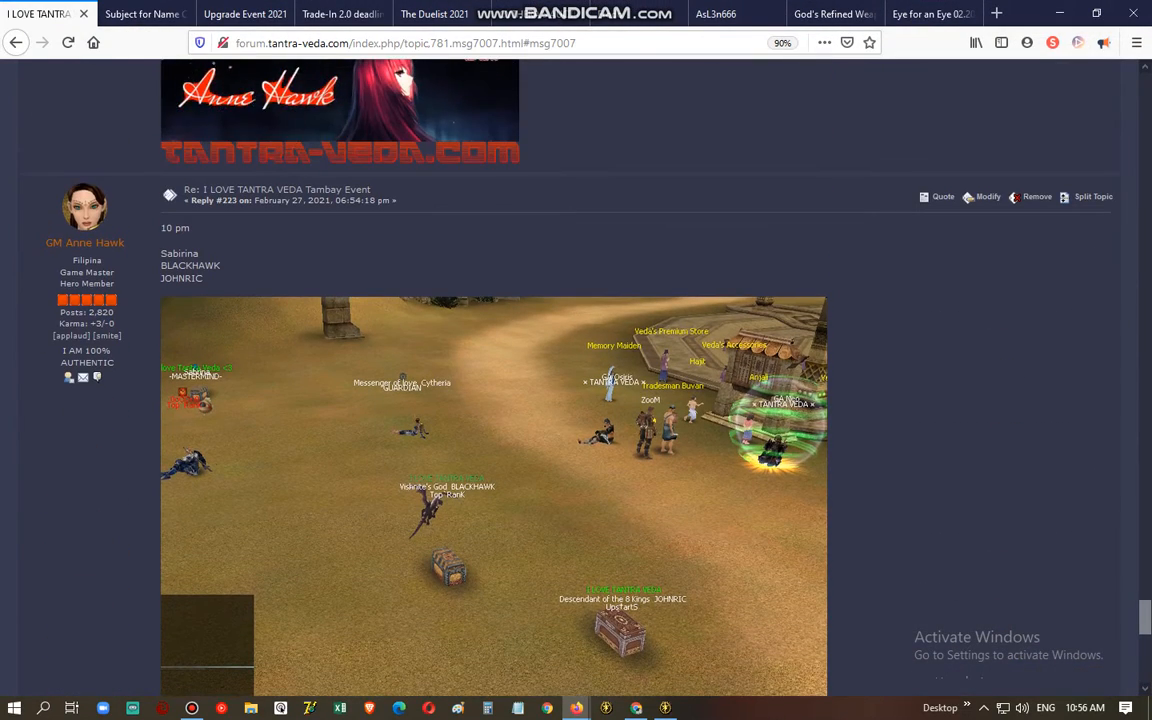
left_click_drag(161, 253, 206, 278)
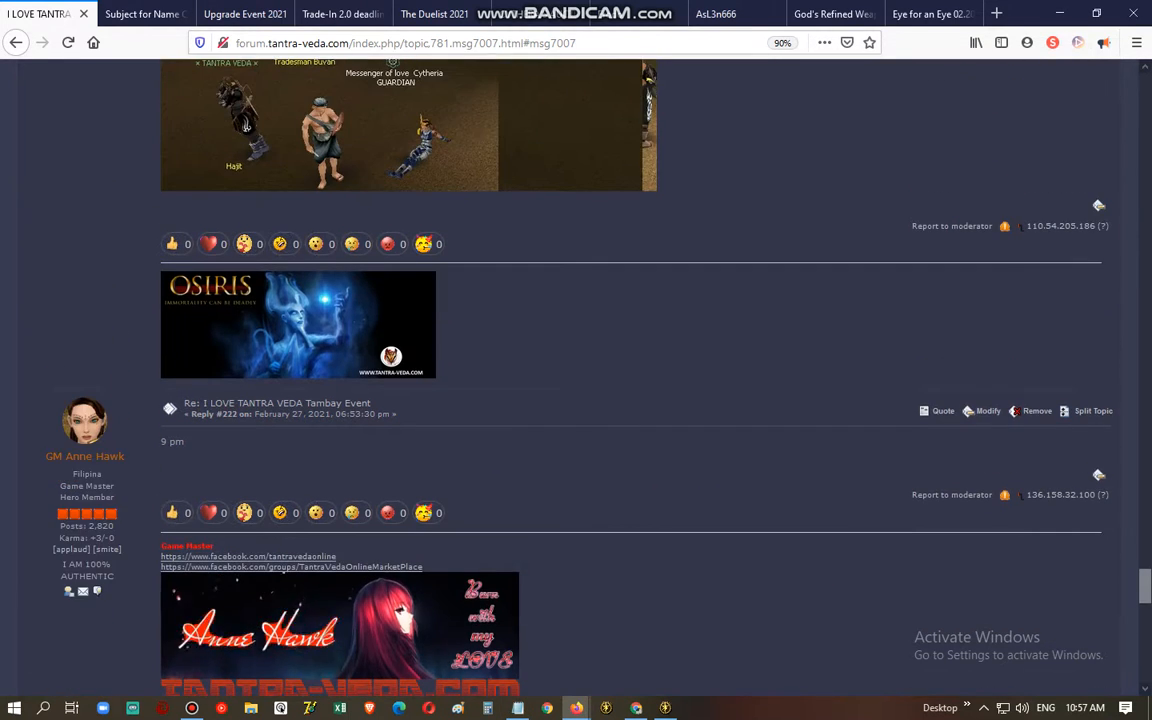
scroll("up", 3)
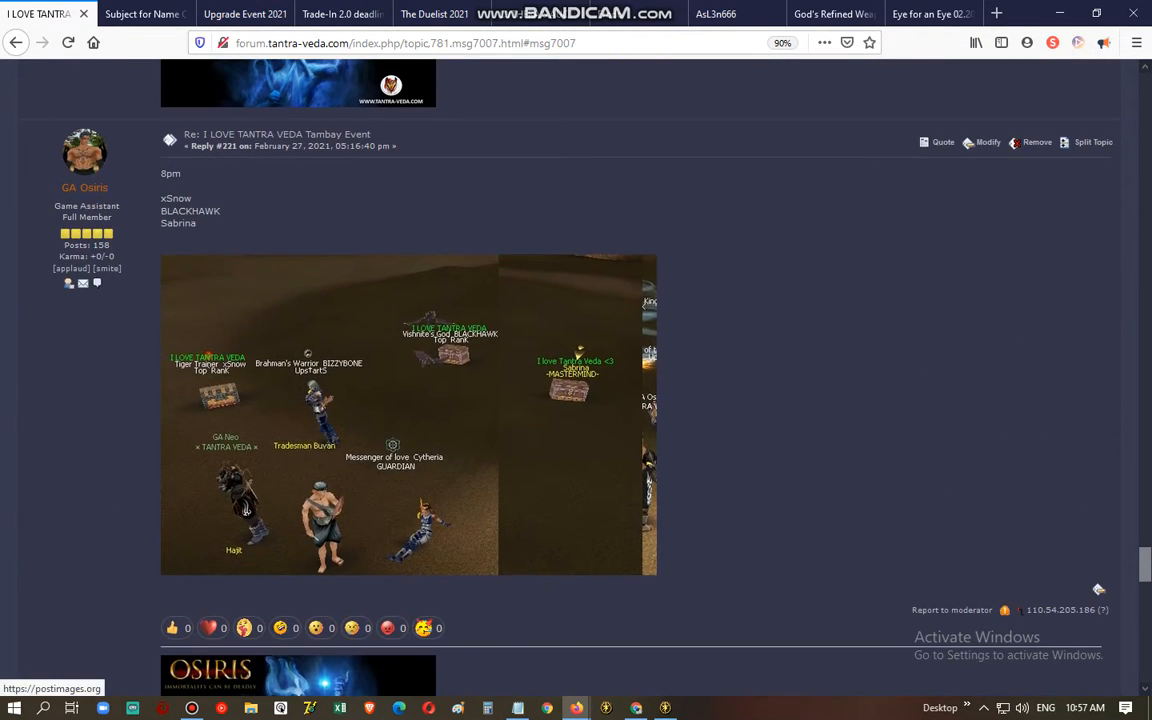
left_click_drag(161, 198, 197, 229)
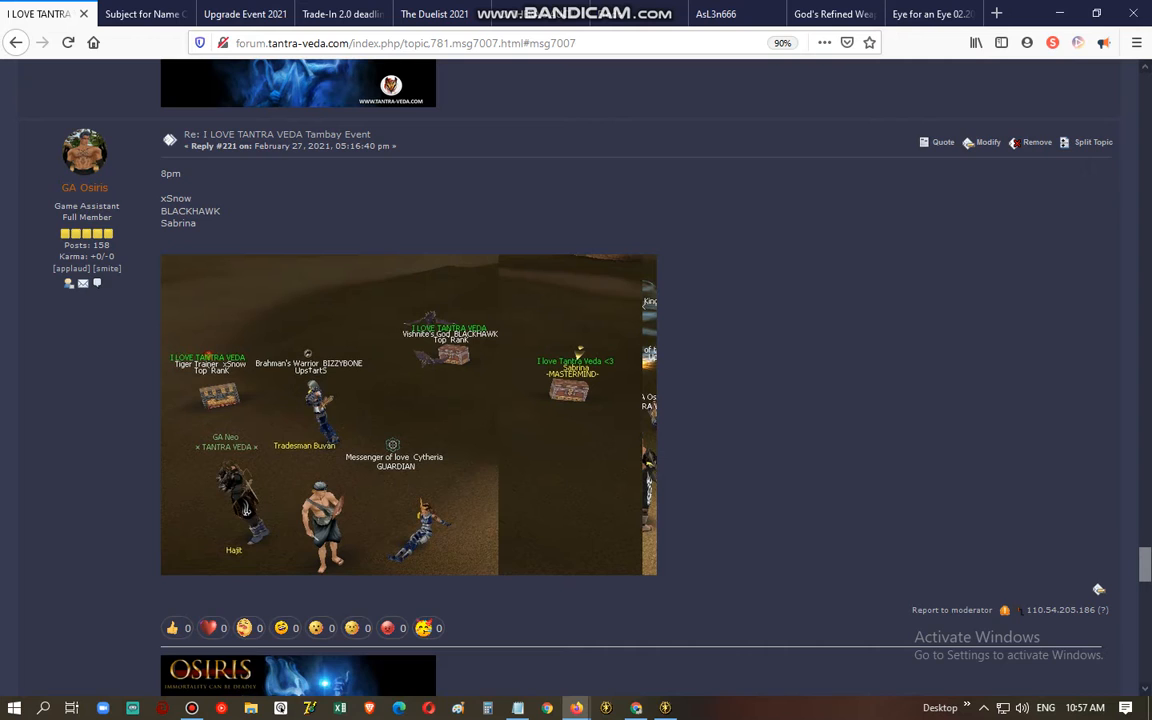
scroll("up", 3)
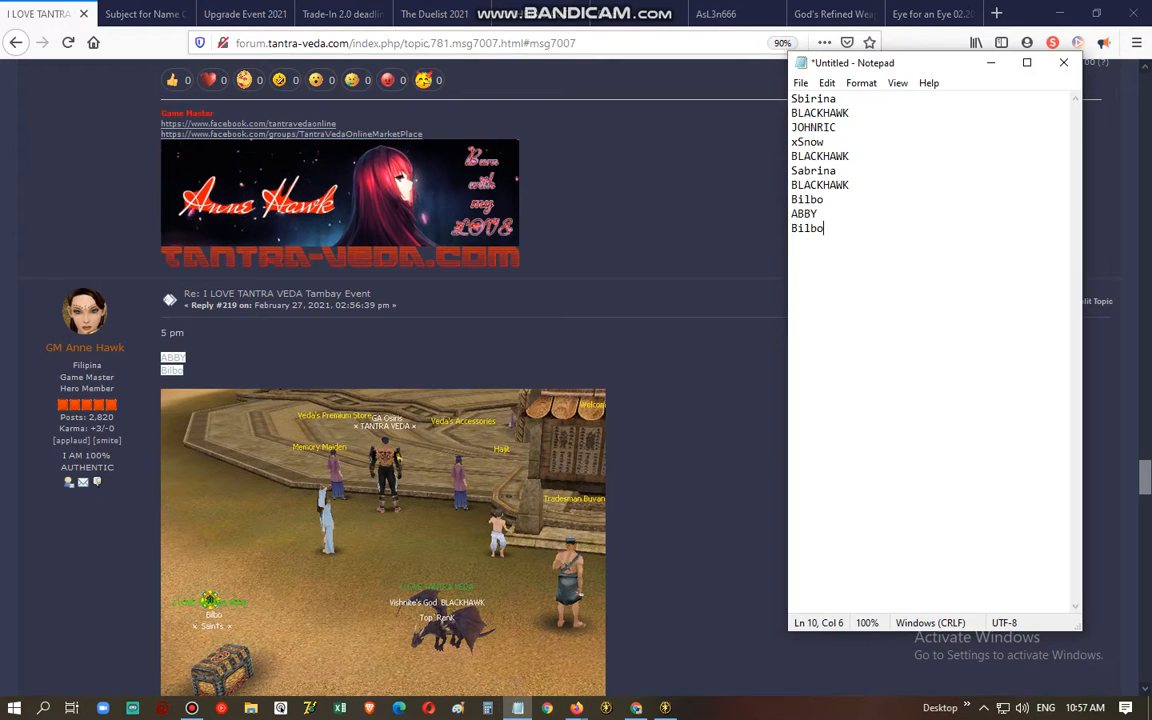
Select winner names from the 11 am and 10 am posts, then select the whole name list
left_click(1063, 62)
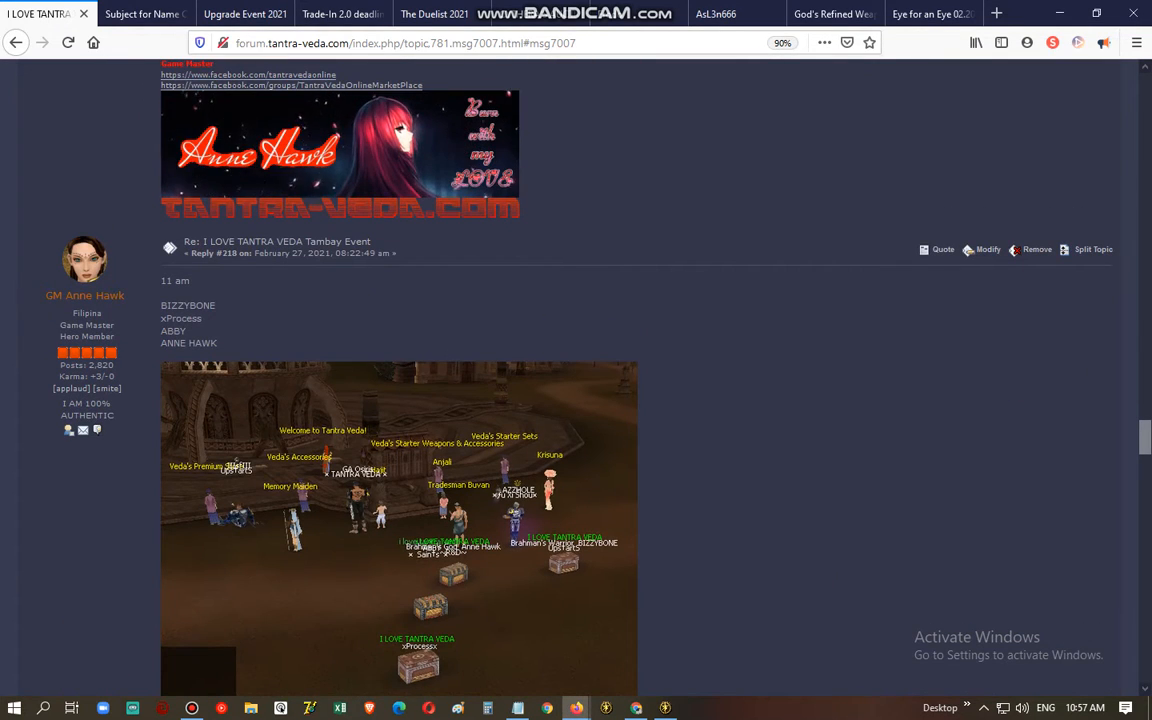
left_click_drag(161, 305, 218, 348)
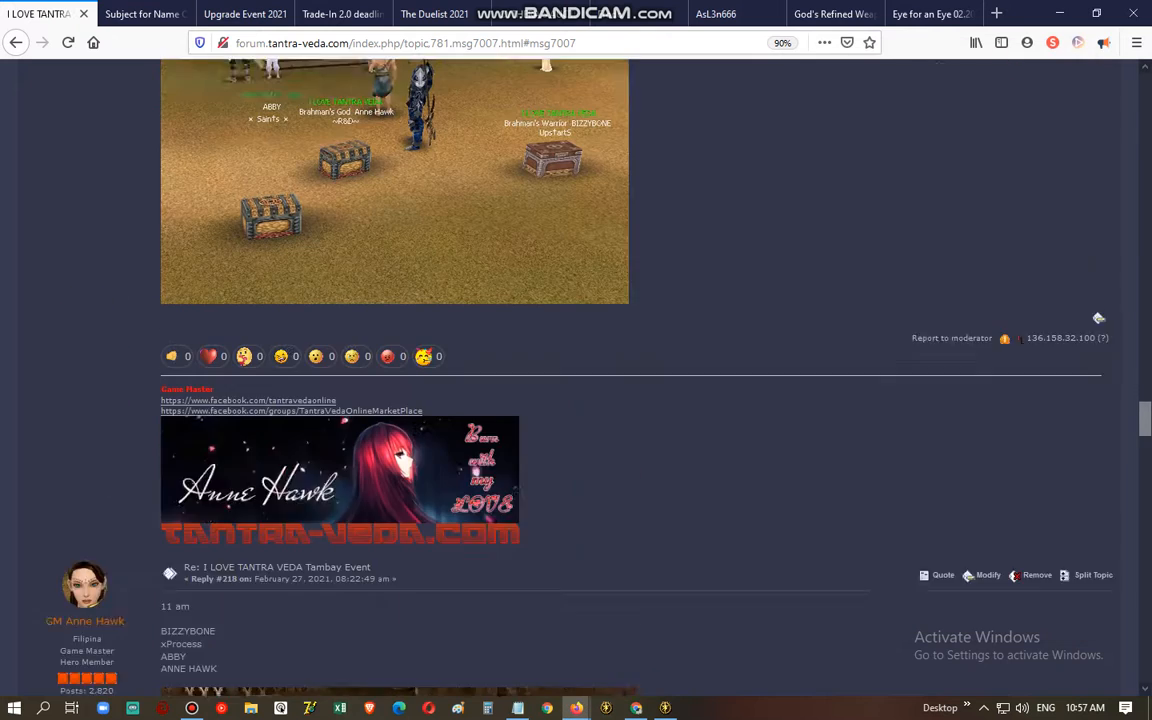
scroll("up", 3)
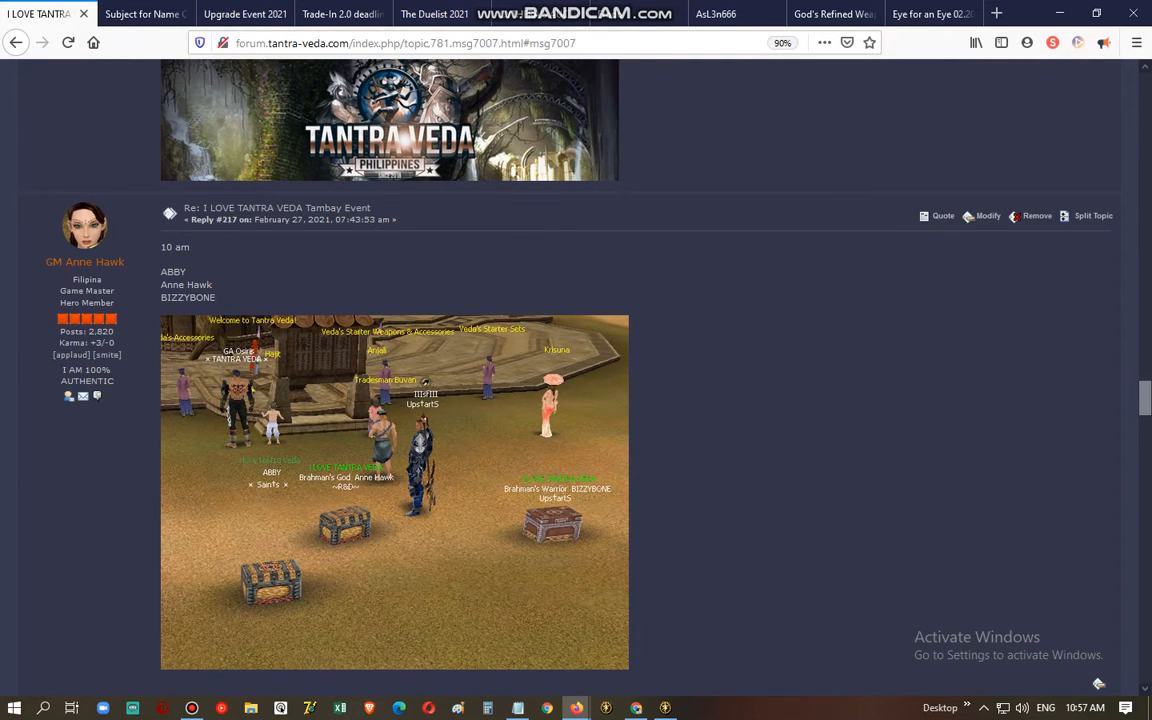
left_click_drag(161, 271, 215, 304)
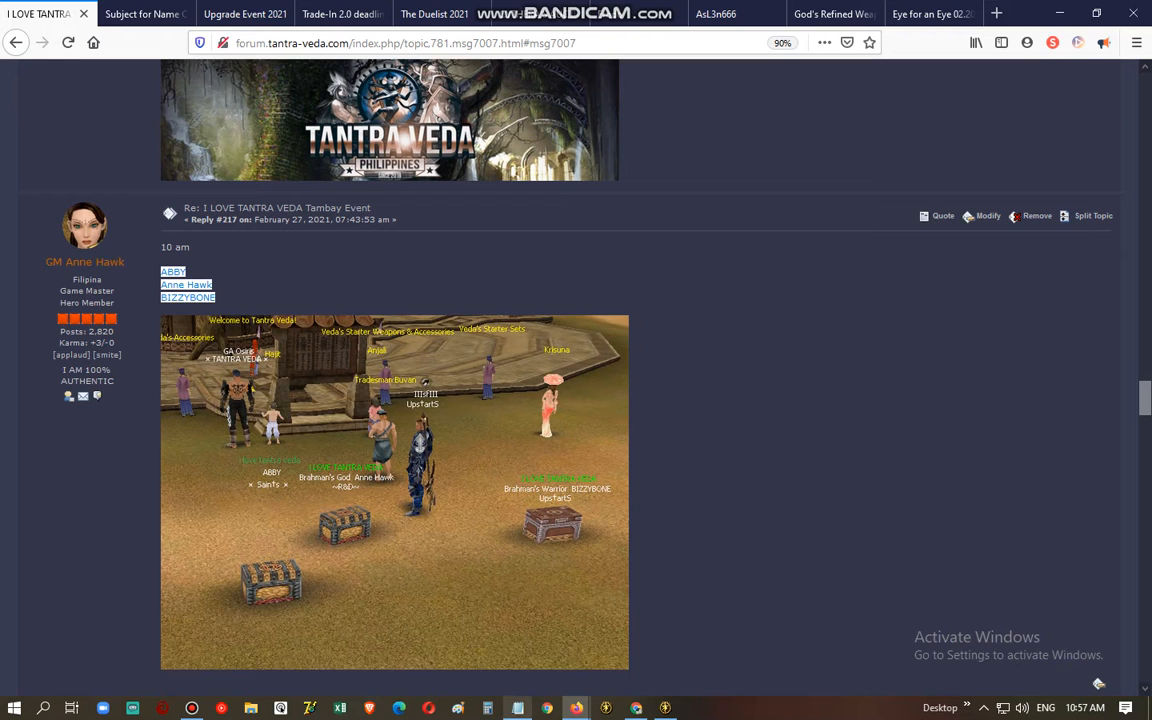
scroll("up", 3)
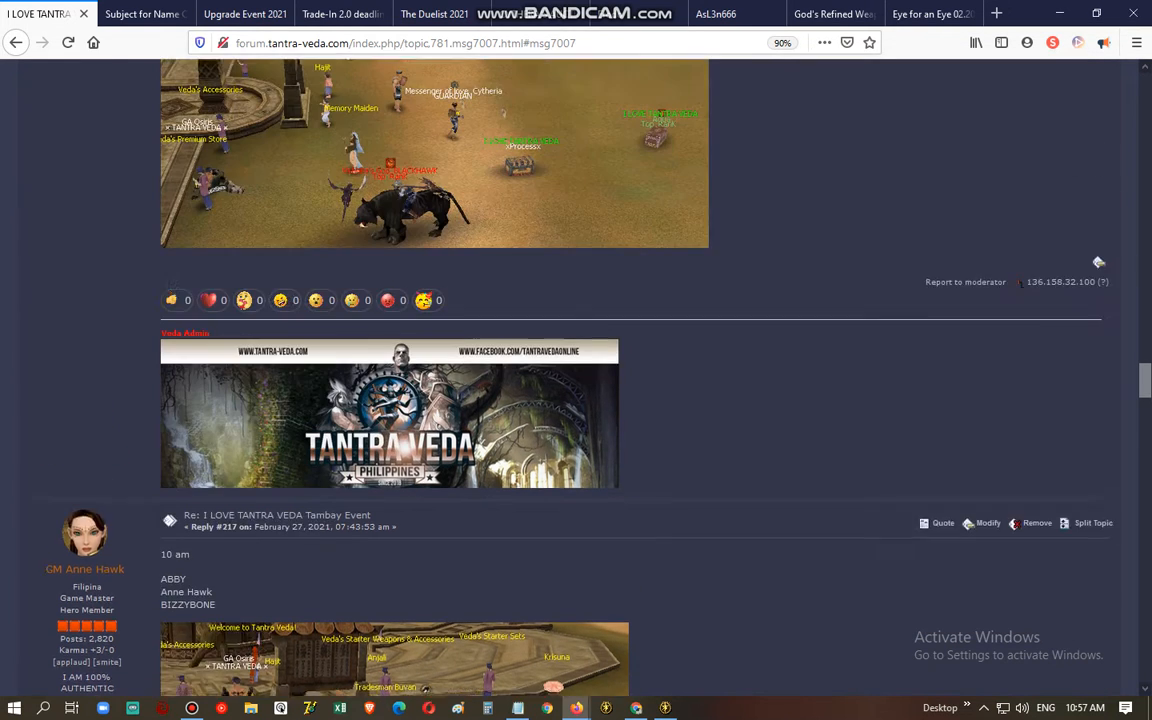
scroll("up", 3)
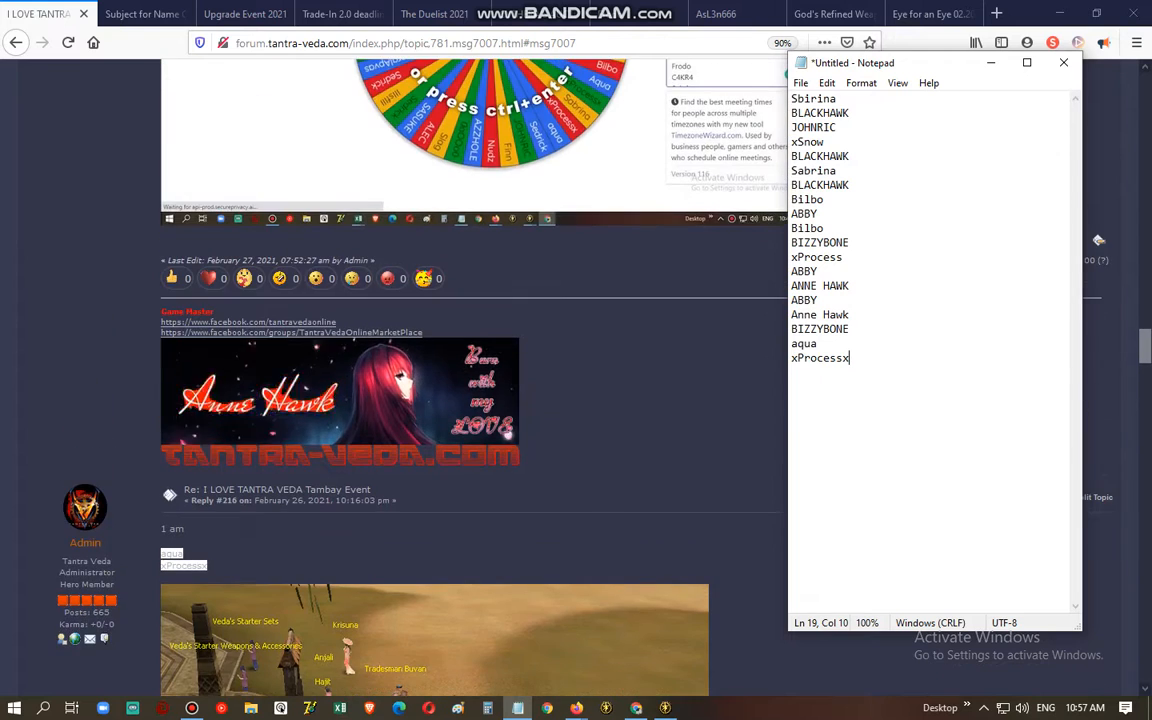
scroll("down", 3)
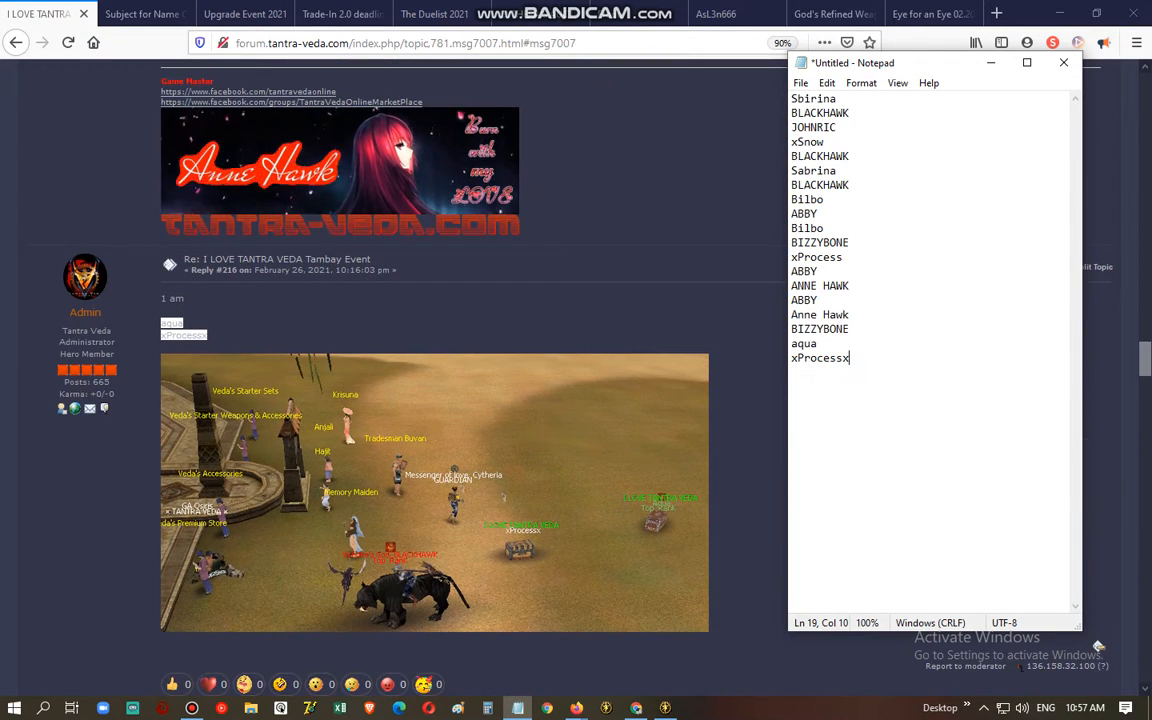
key("ctrl+a")
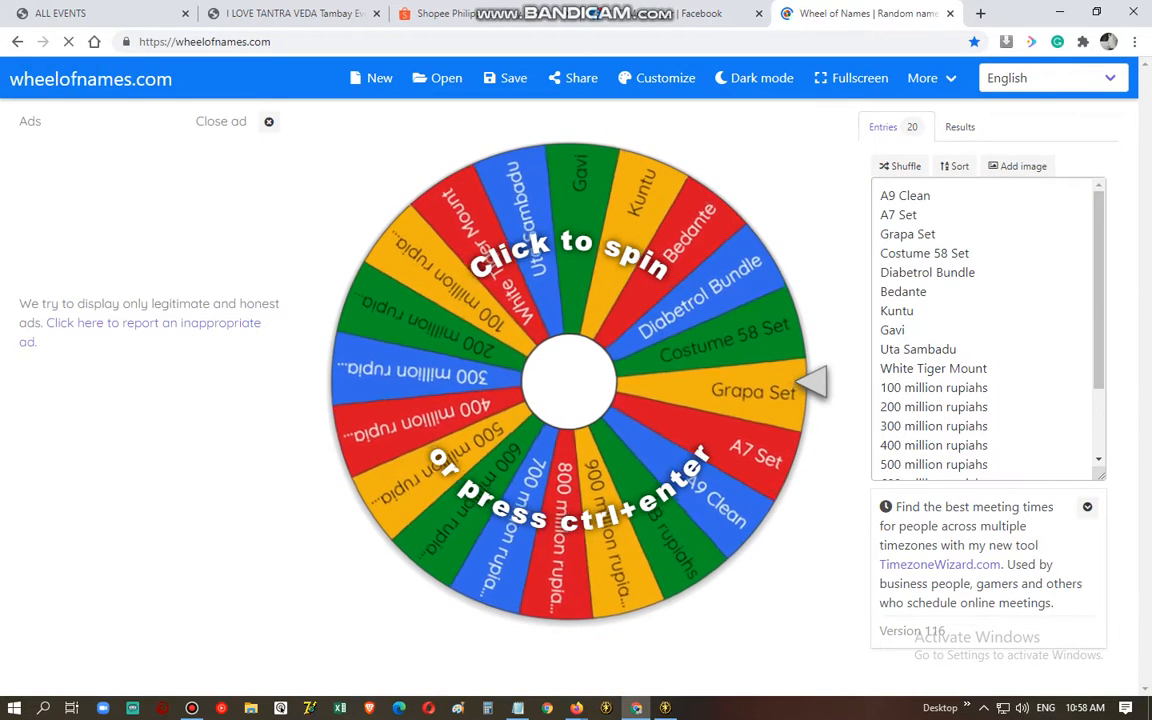
Open a new wheel and replace its entries with the nineteen participant names
left_click(570, 383)
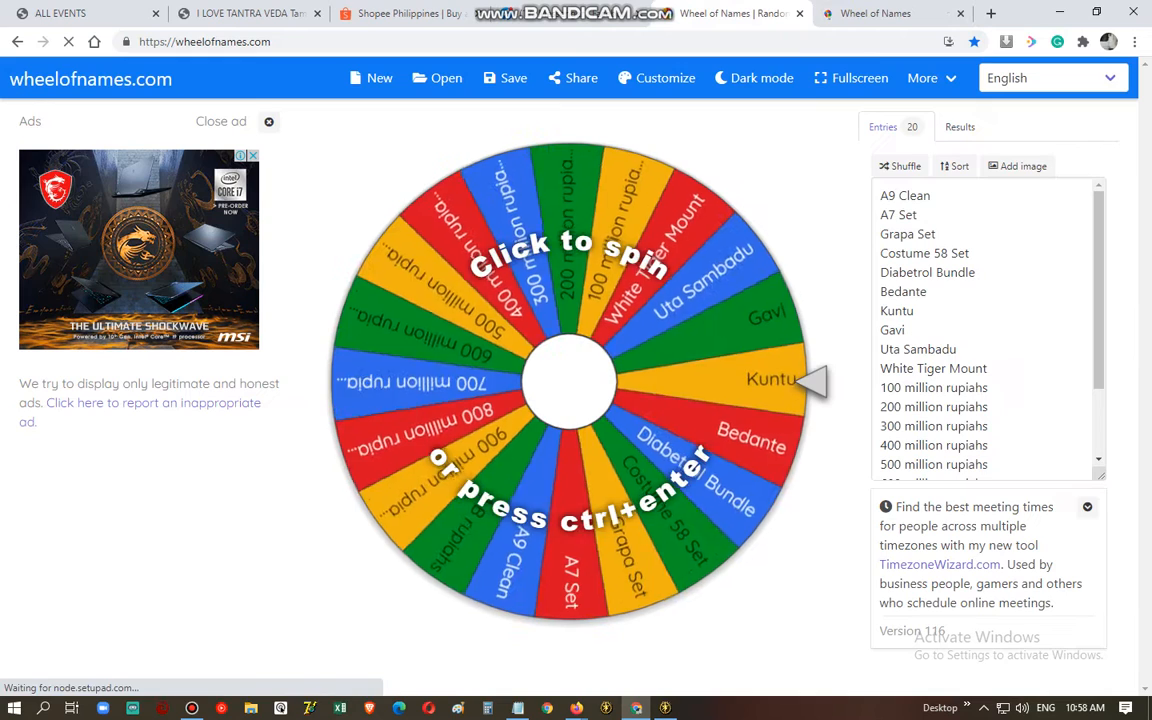
left_click(570, 380)
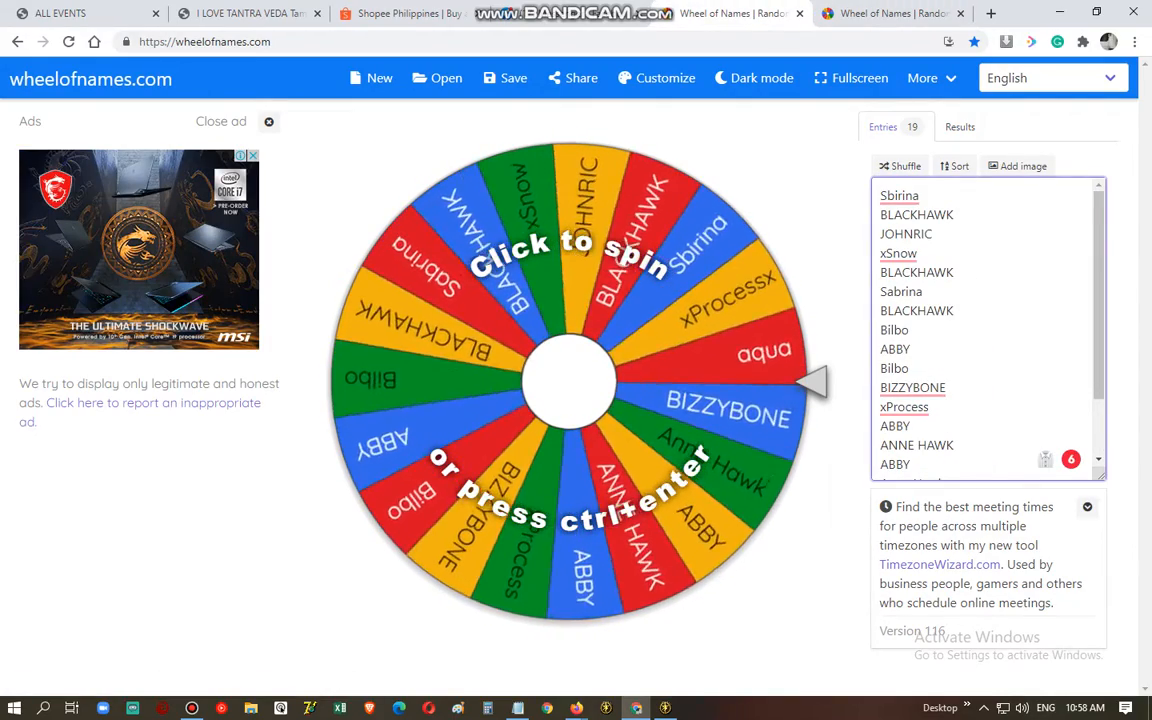
left_click(570, 380)
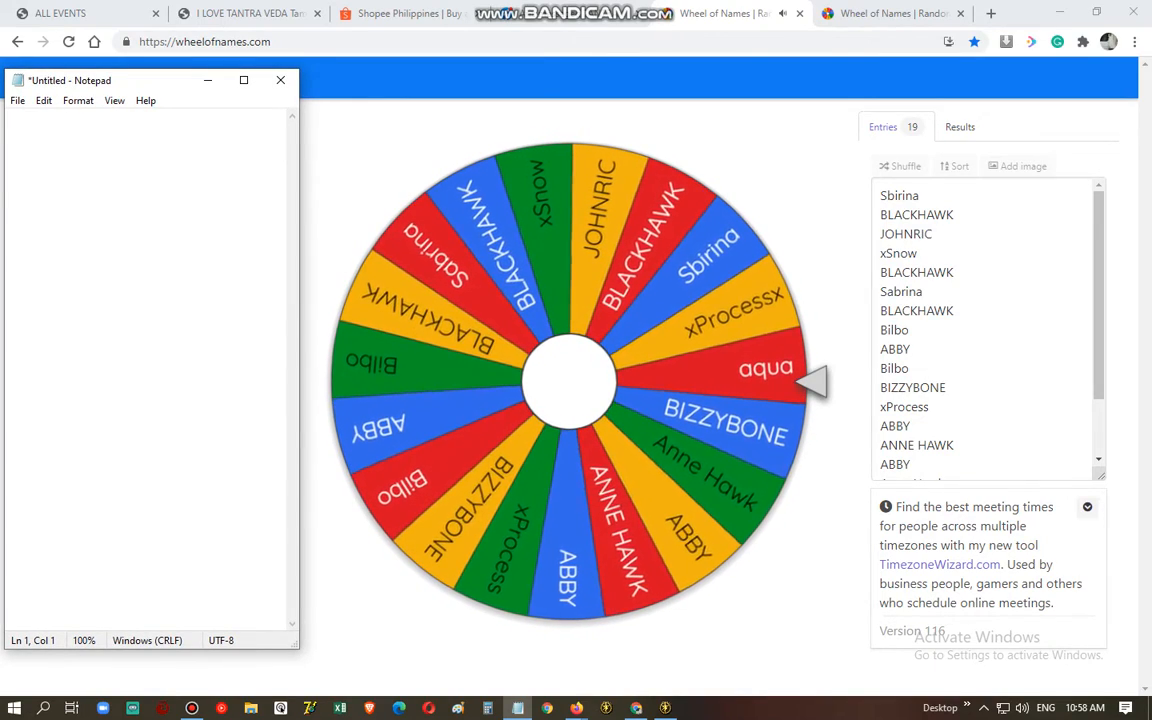
Type winner Aqua into the new Notepad and close the winner dialog, keeping aqua on the wheel
type("Aqua")
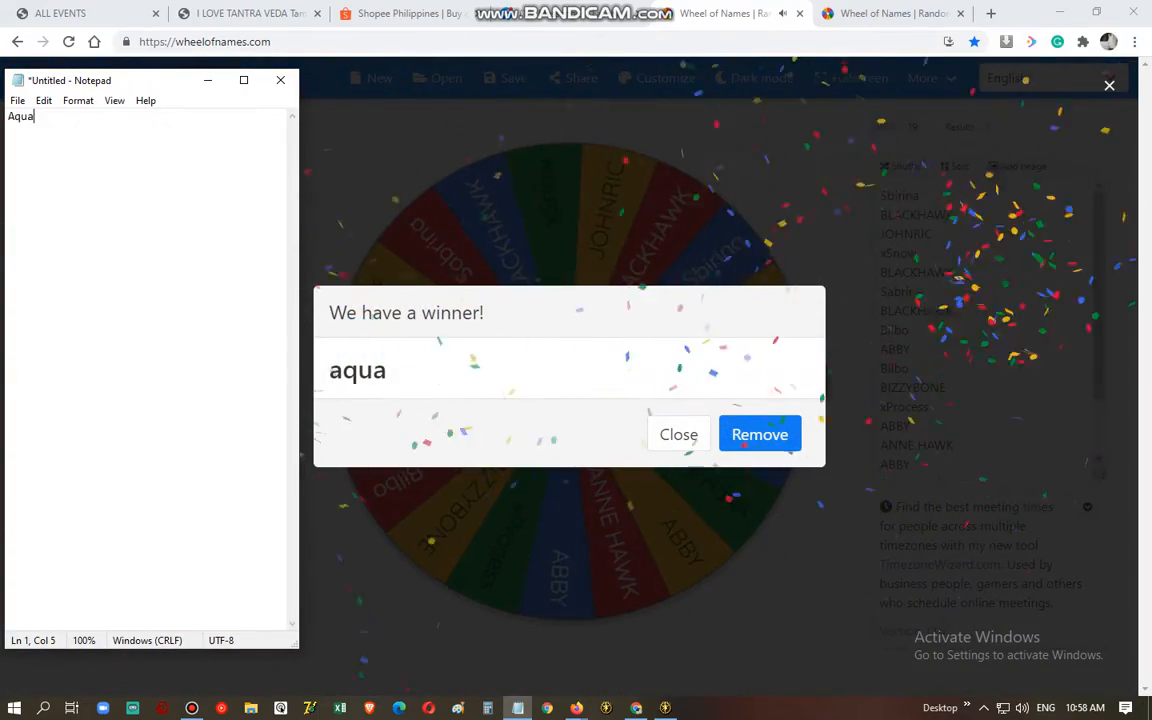
left_click(678, 434)
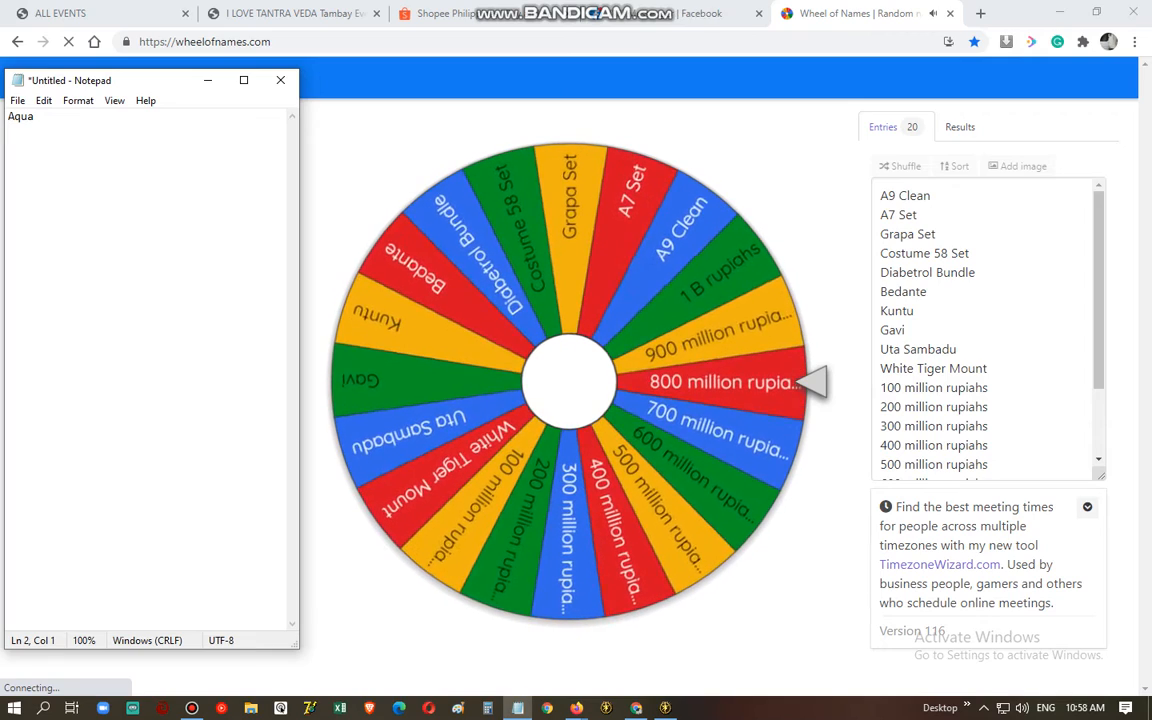
Start the prize line under Aqua with 8, for 800 million rupiahs
type("8")
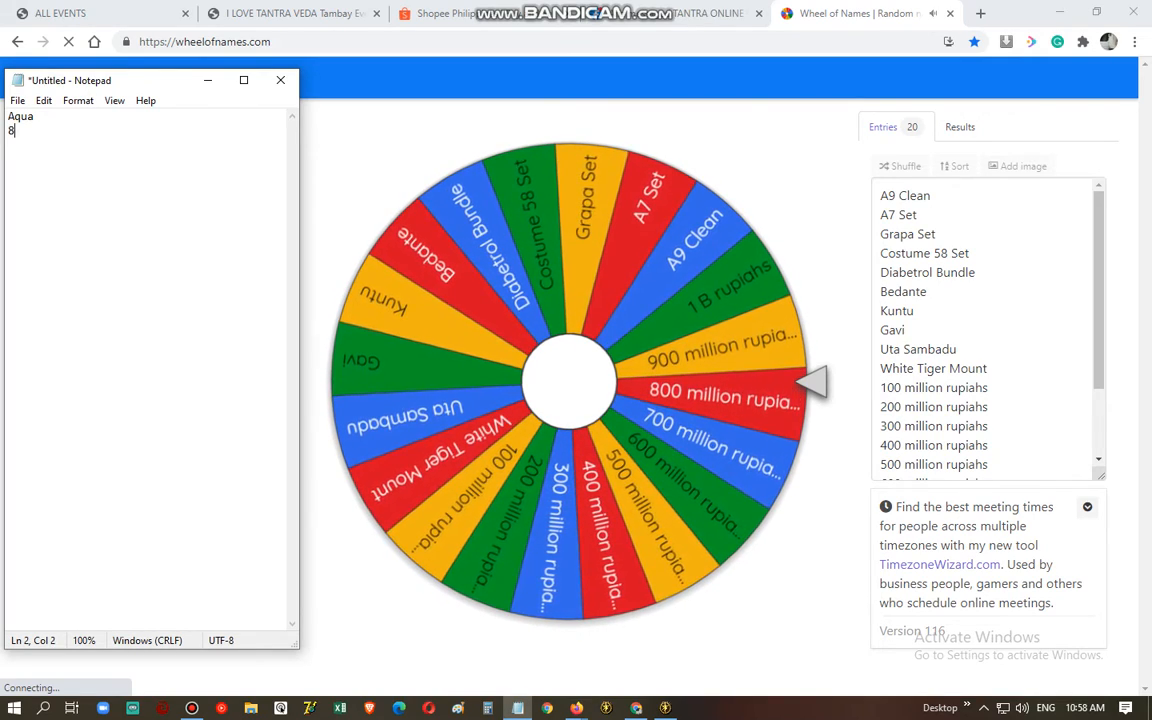